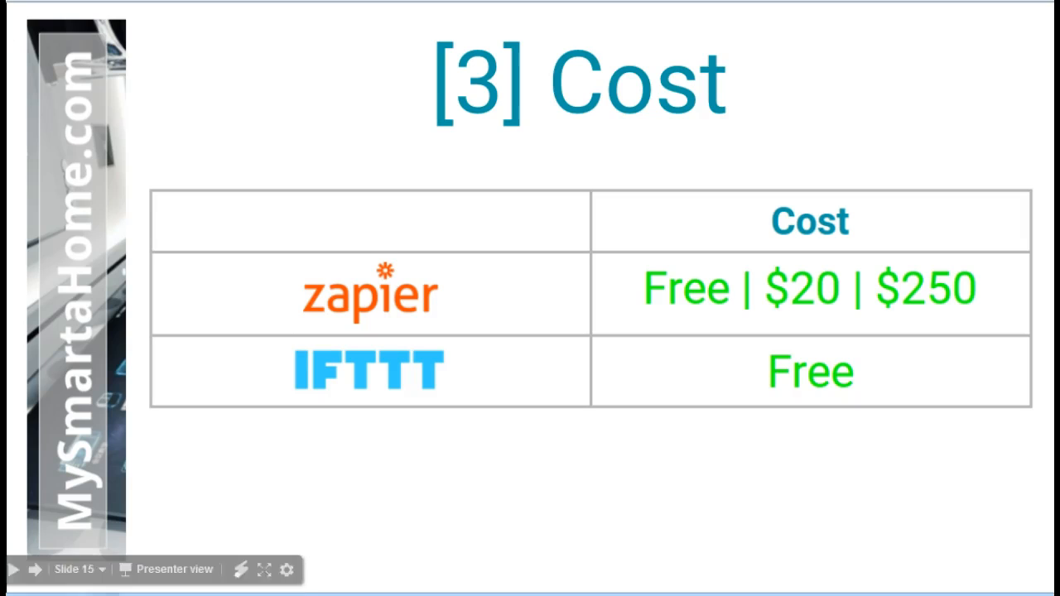
mouse_move(725, 414)
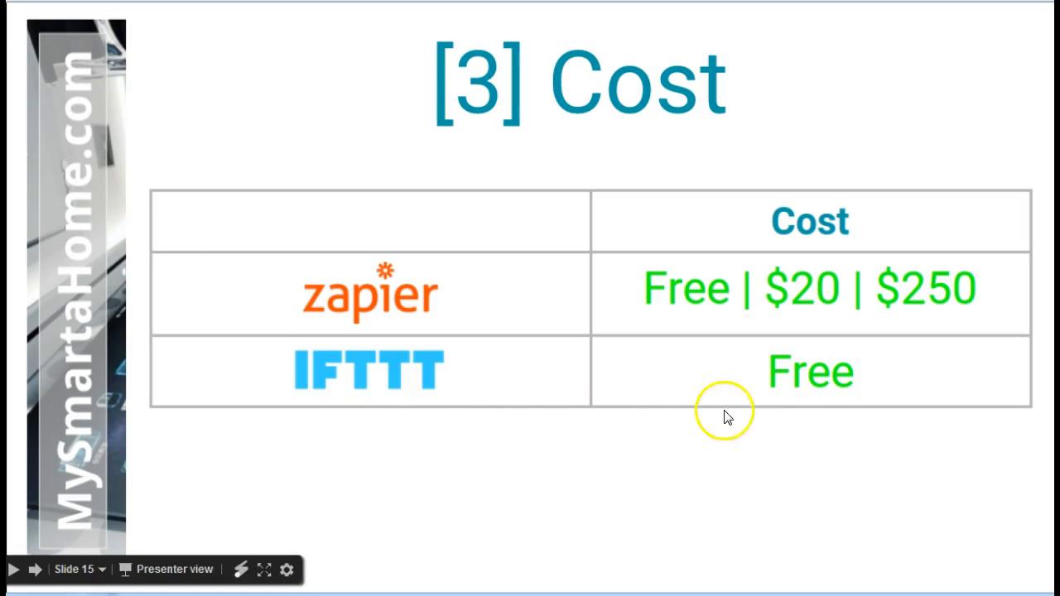
mouse_move(784, 410)
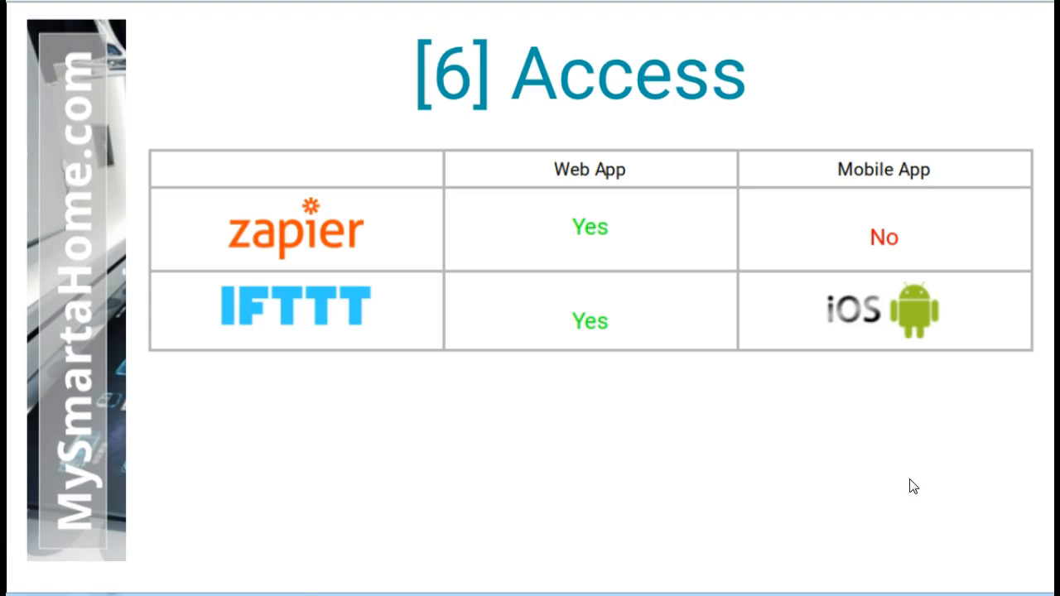
mouse_move(949, 240)
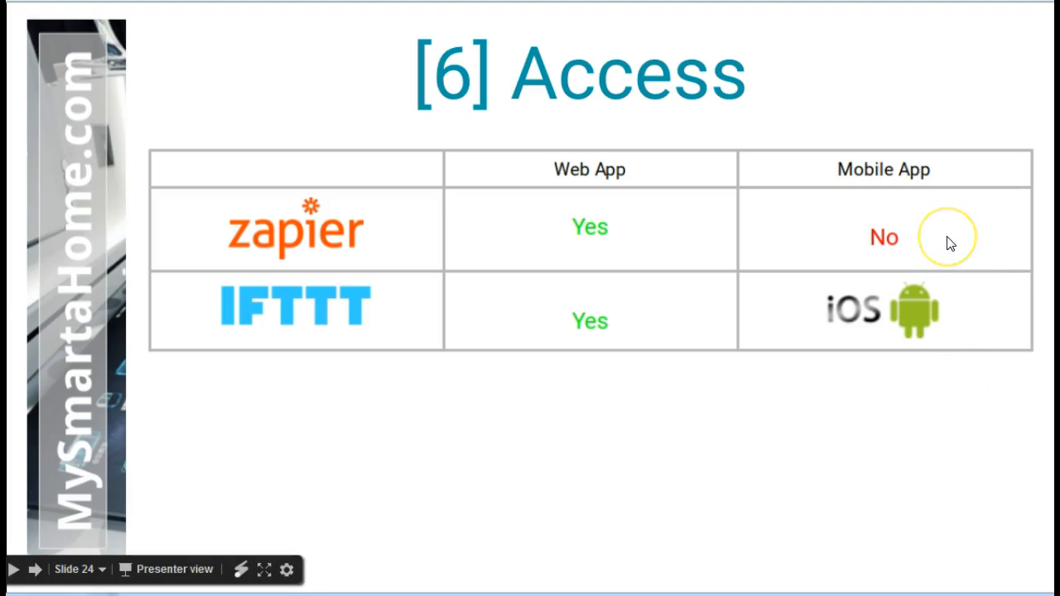
mouse_move(832, 248)
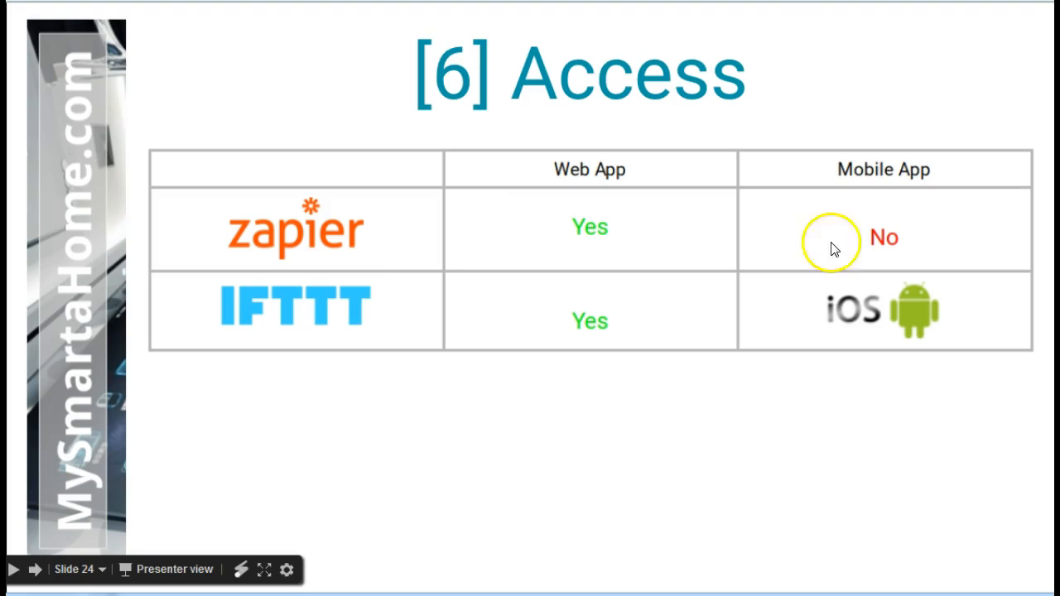
mouse_move(592, 360)
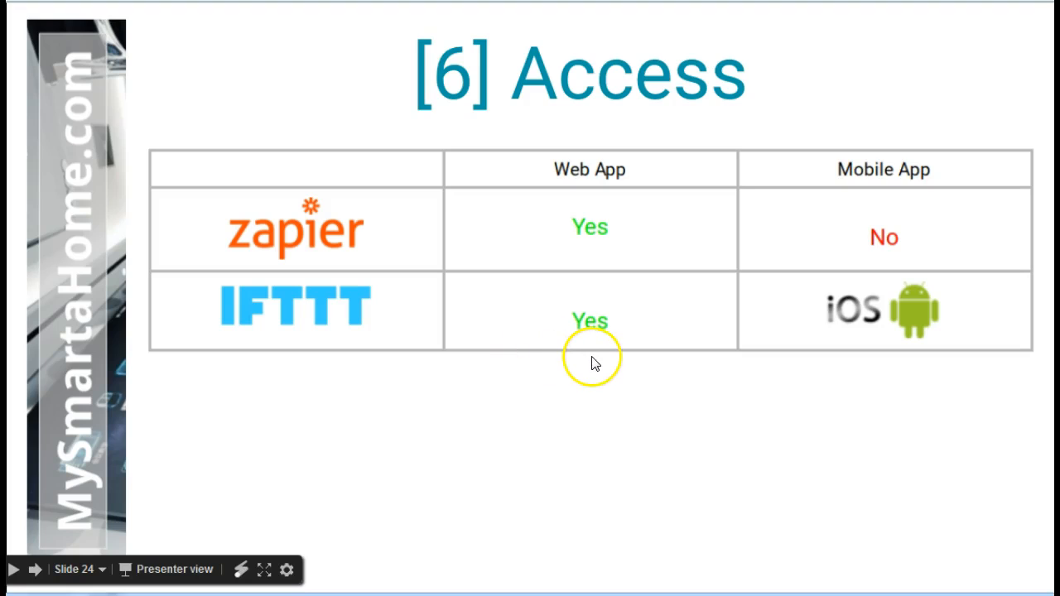
mouse_move(620, 356)
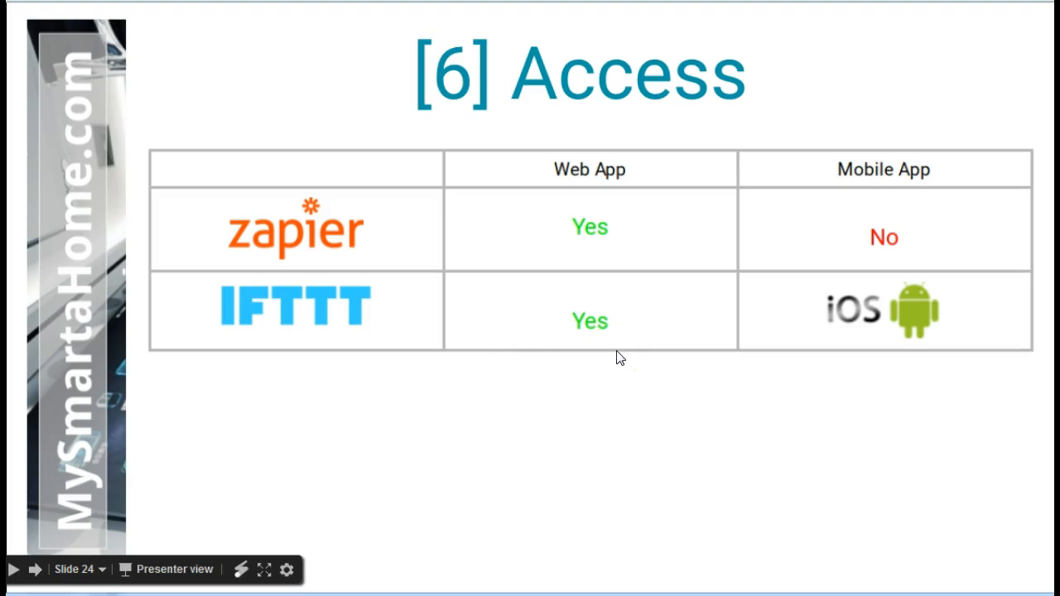
mouse_move(849, 348)
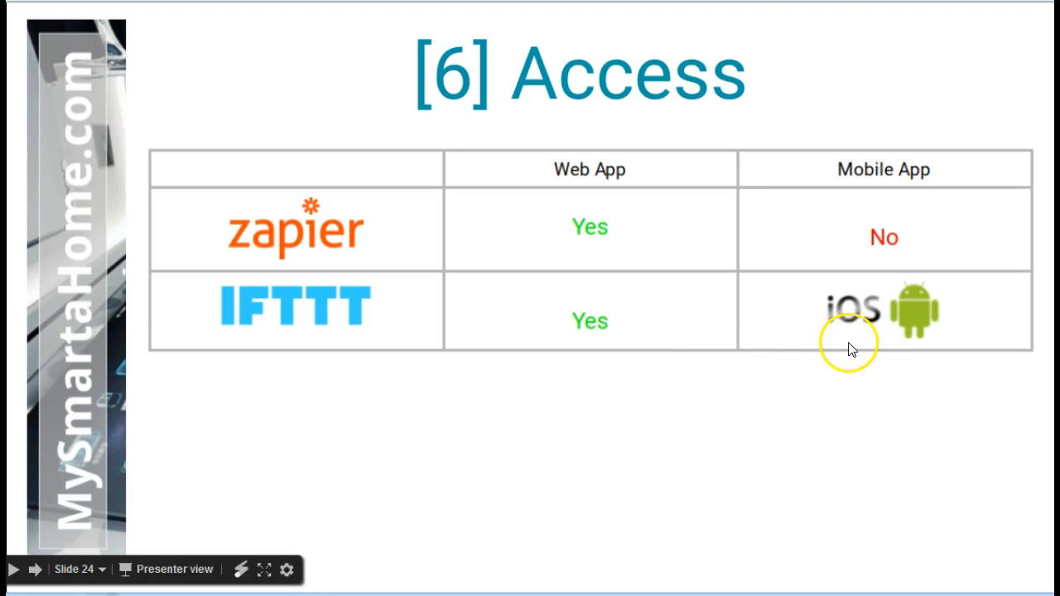
mouse_move(868, 338)
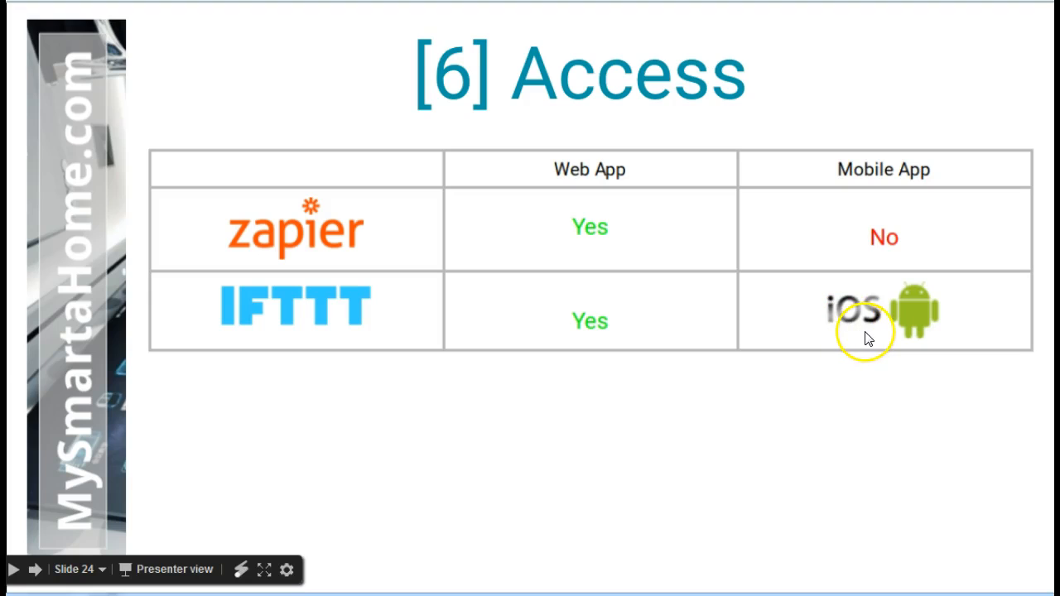
mouse_move(915, 334)
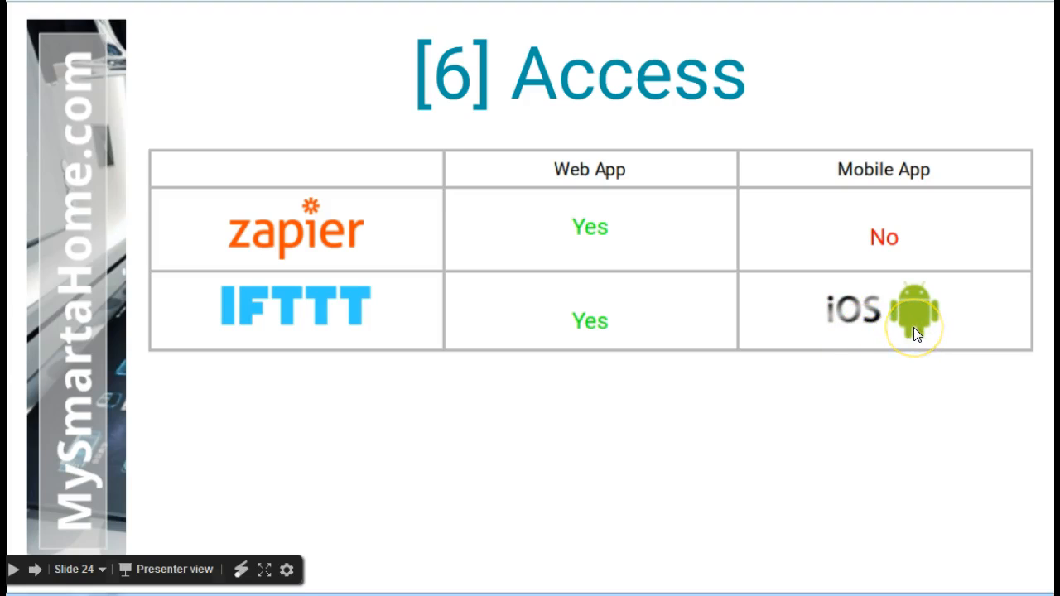